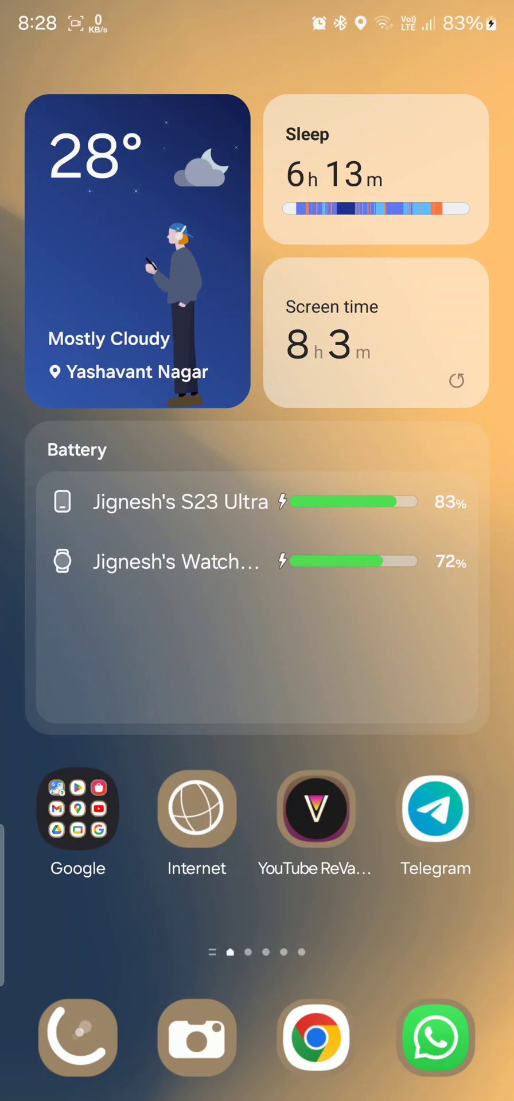
Swipe down from the top right to reveal the full Quick settings panel
scroll("left", 3)
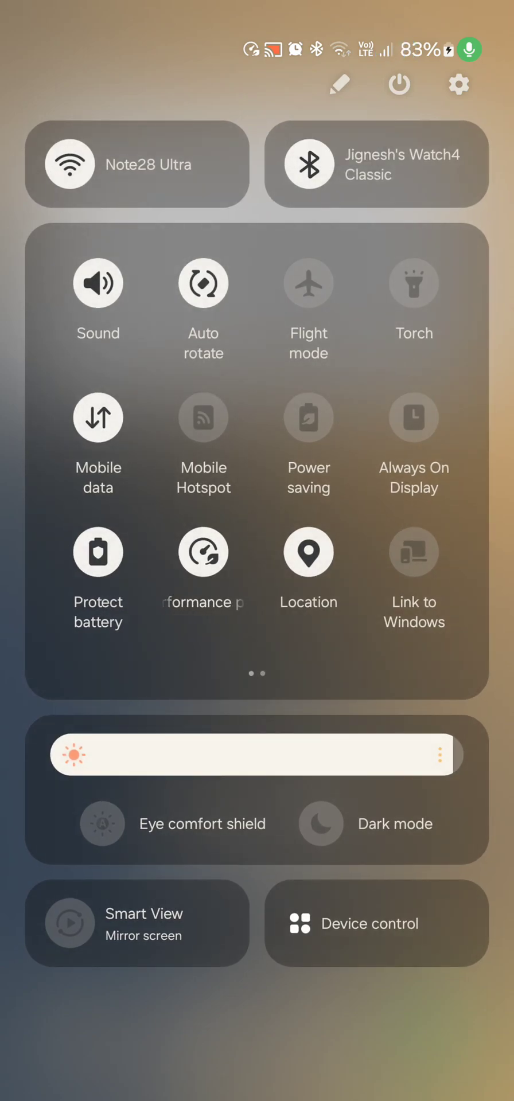
Reach the Quick settings instant access page via the quick panel Edit pencil; feature shown as off
left_click(340, 83)
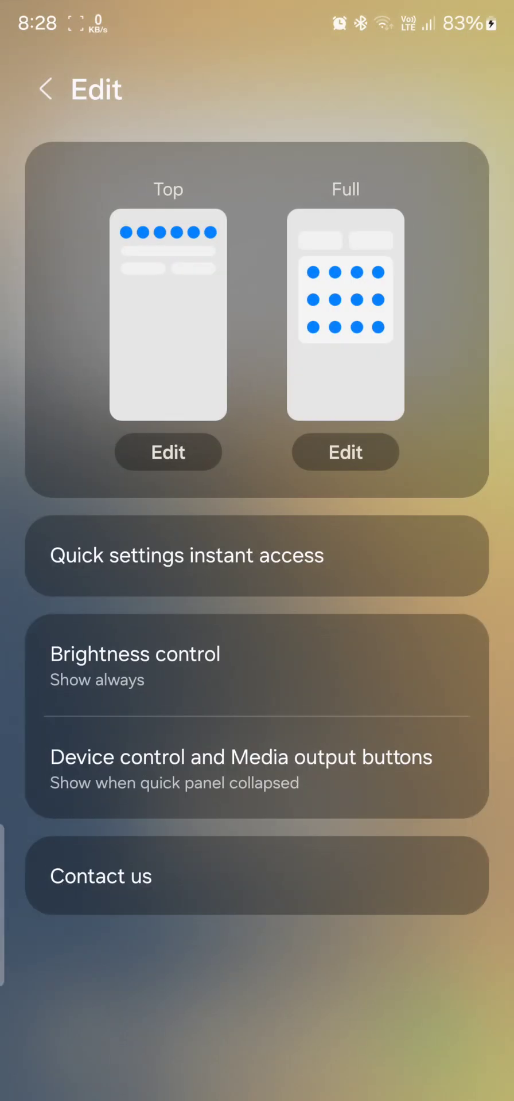
left_click(167, 452)
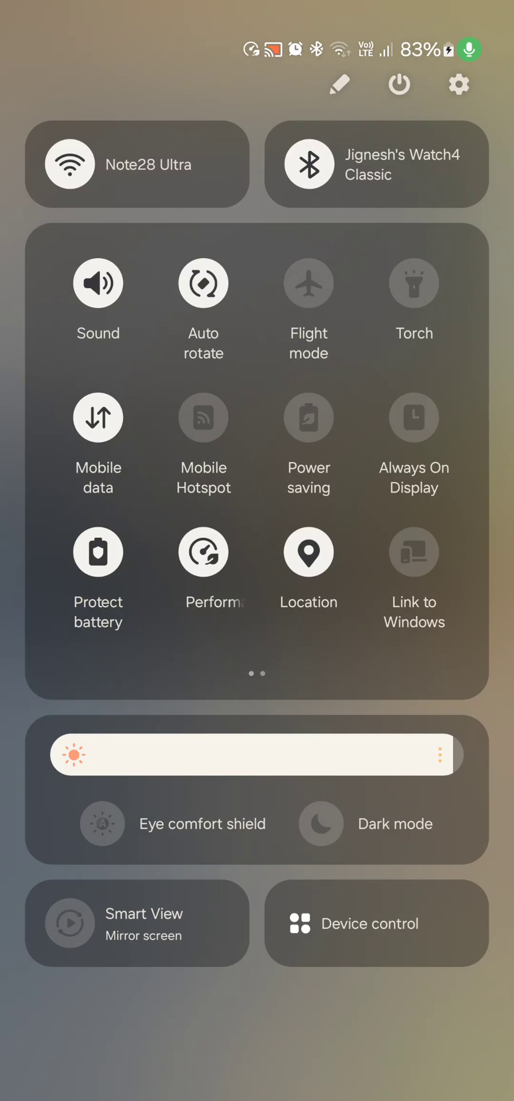
left_click(339, 84)
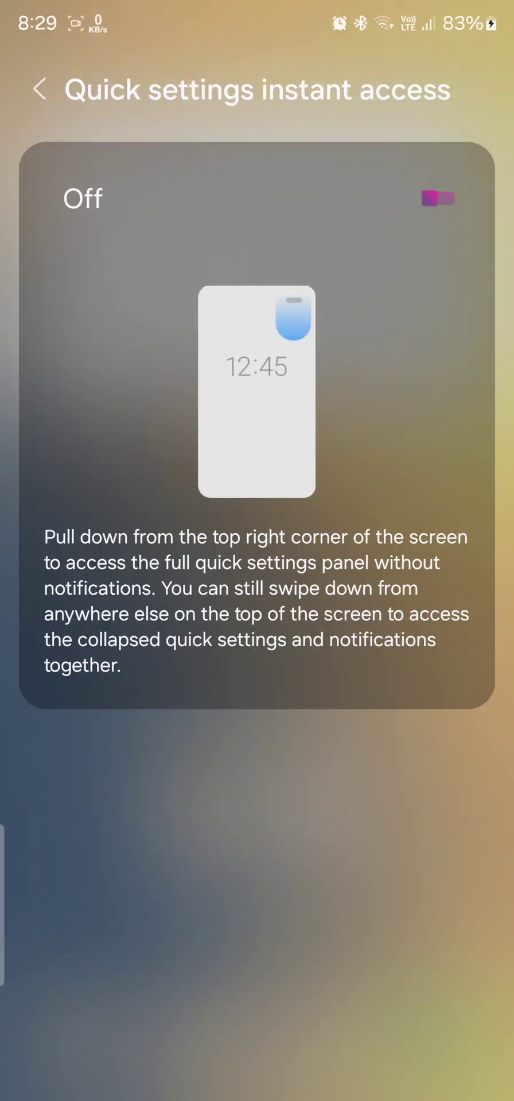
Set Brightness control to 'Show when quick panel expanded' and pull down the collapsed panel
left_click(40, 89)
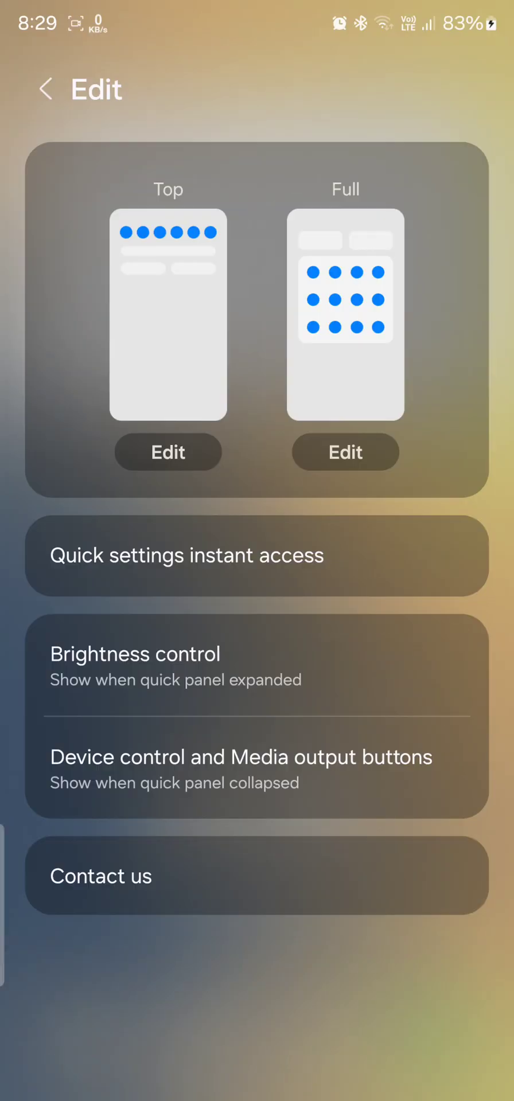
left_click(175, 665)
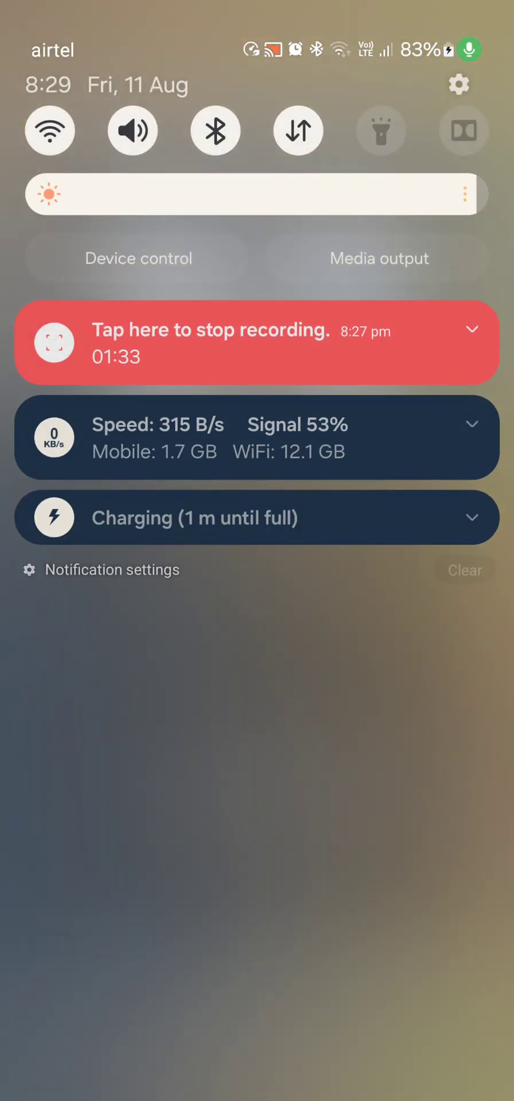
Set Device control and Media output buttons to 'Don't show' and check the collapsed panel
scroll("down", 3)
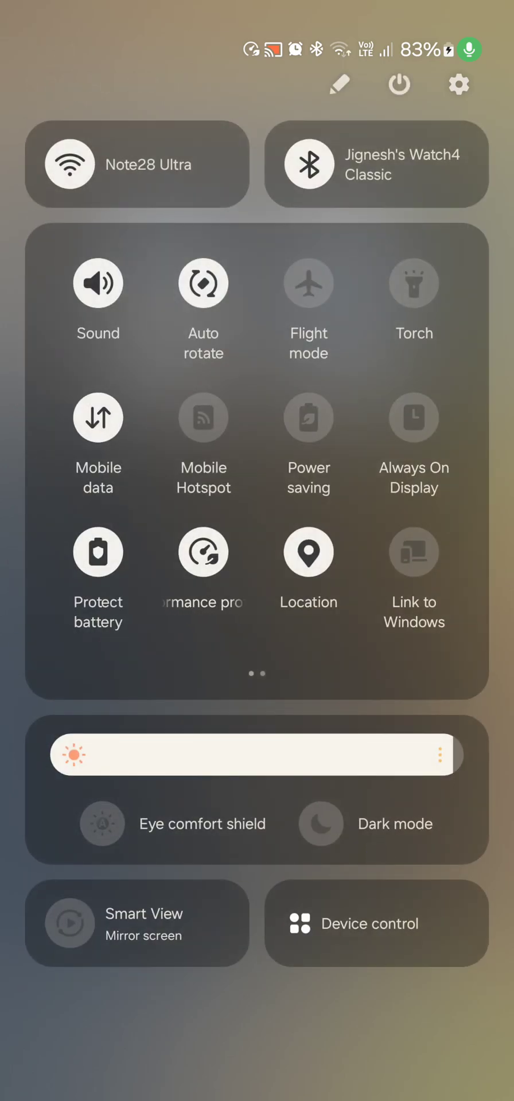
left_click(340, 84)
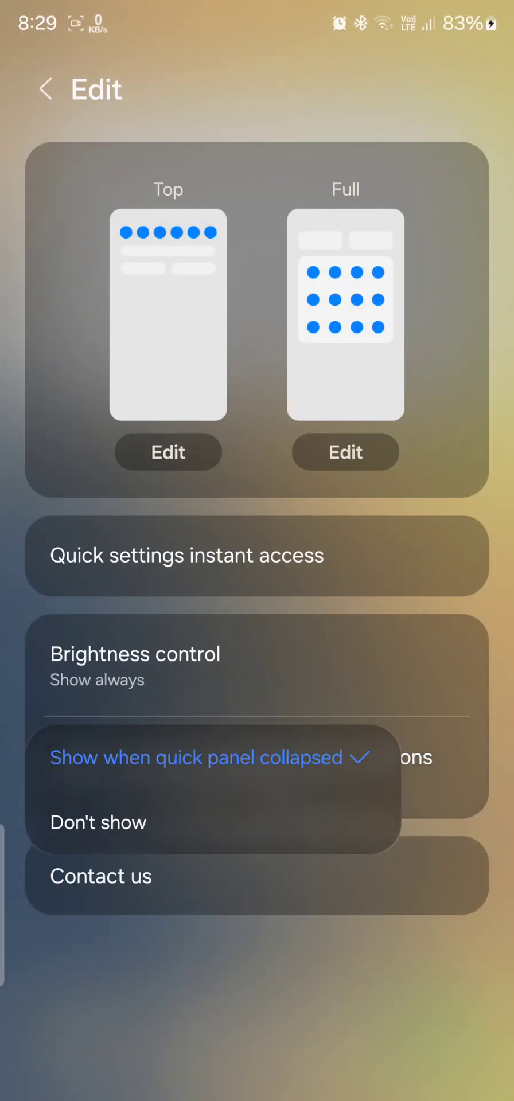
left_click(203, 757)
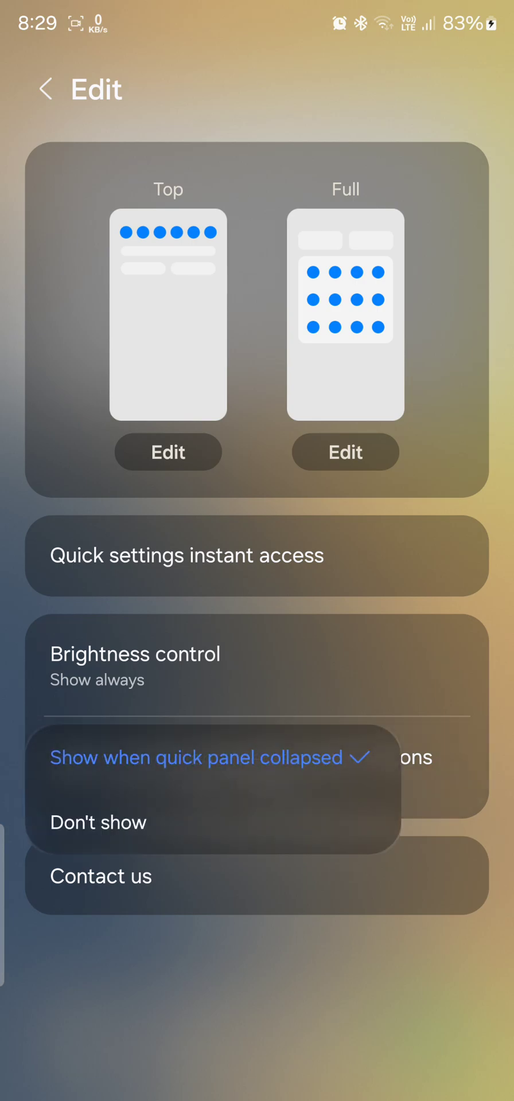
left_click(99, 821)
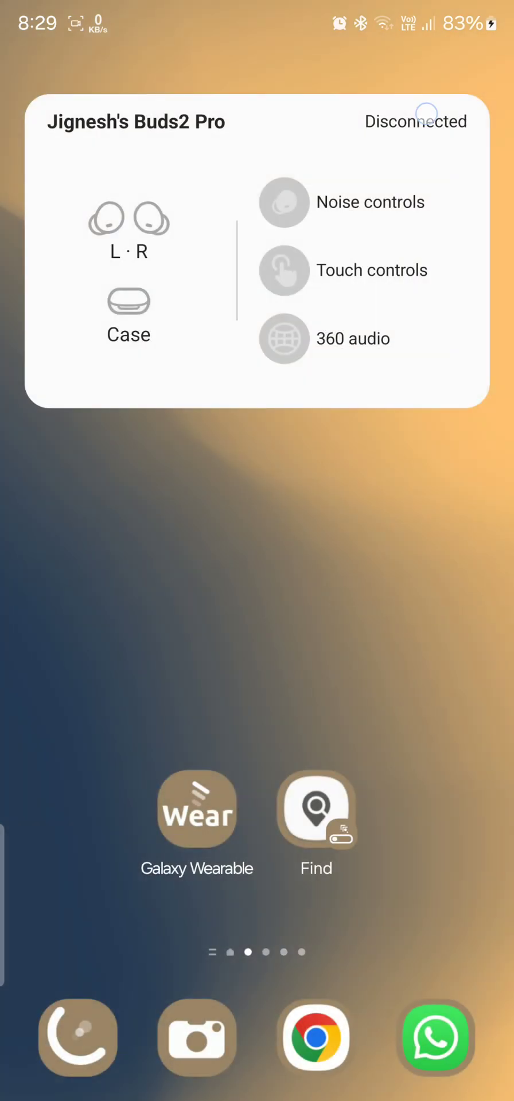
scroll("down", 3)
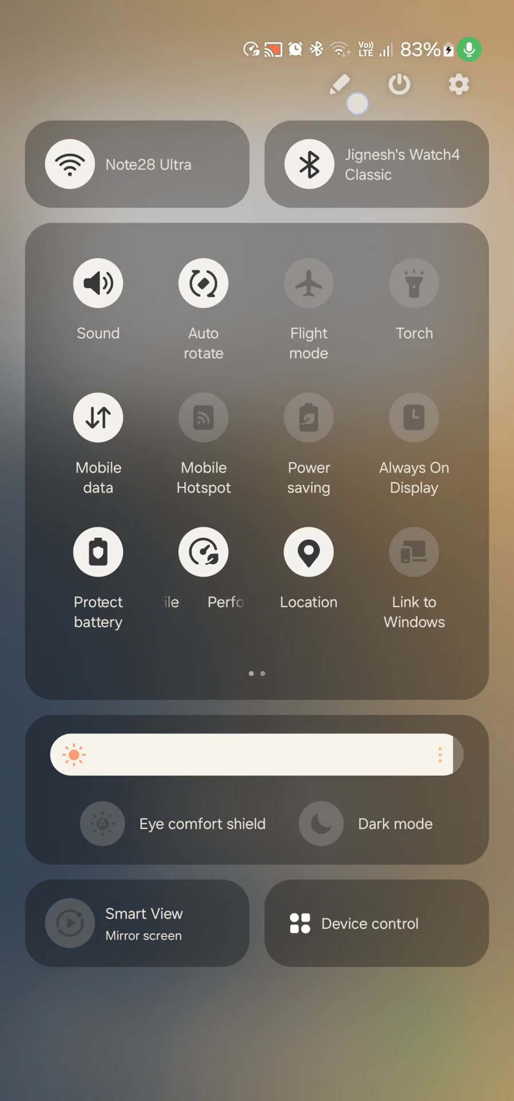
left_click(137, 922)
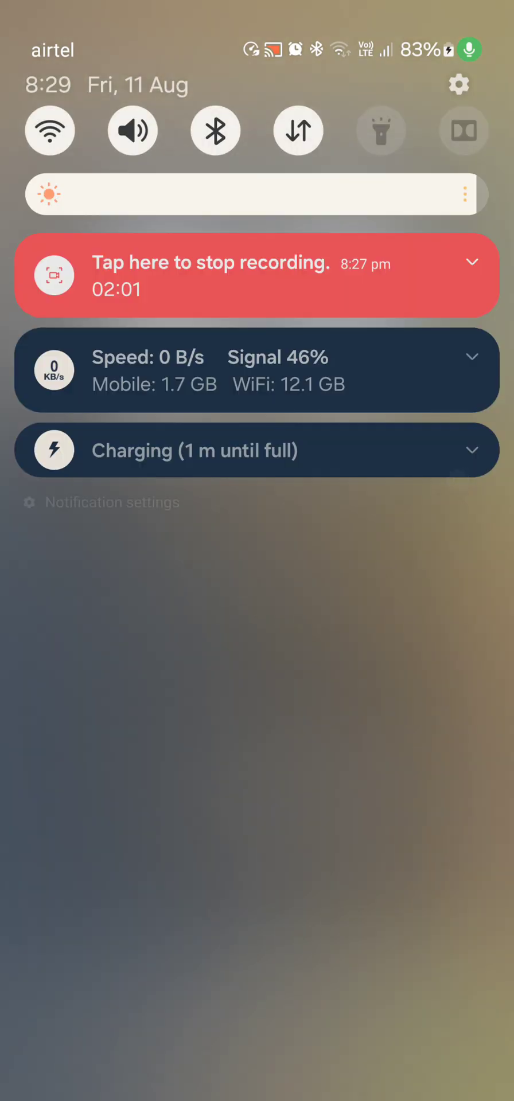
Restore the Device control and Media output buttons and return to the home screen
scroll("down", 3)
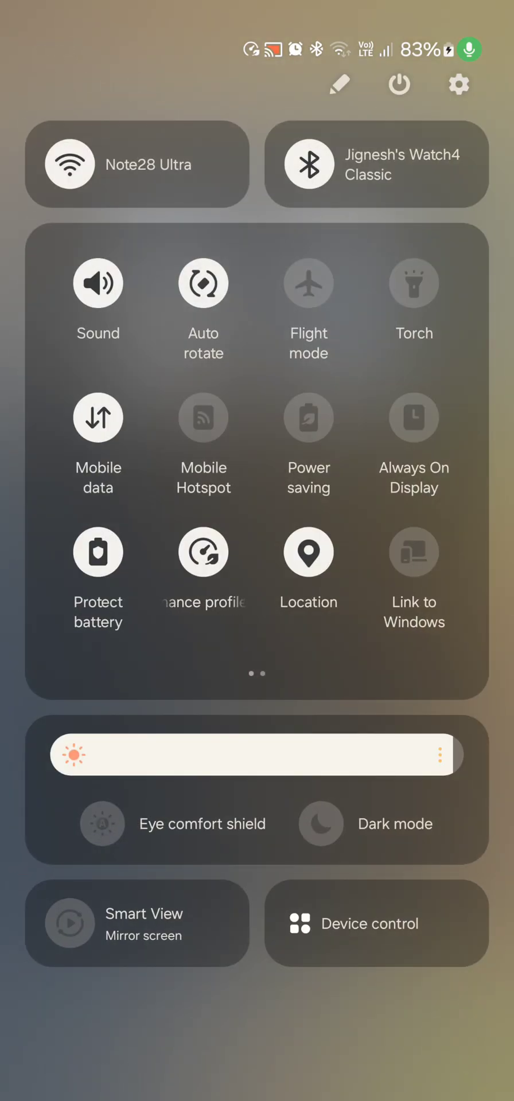
left_click(375, 923)
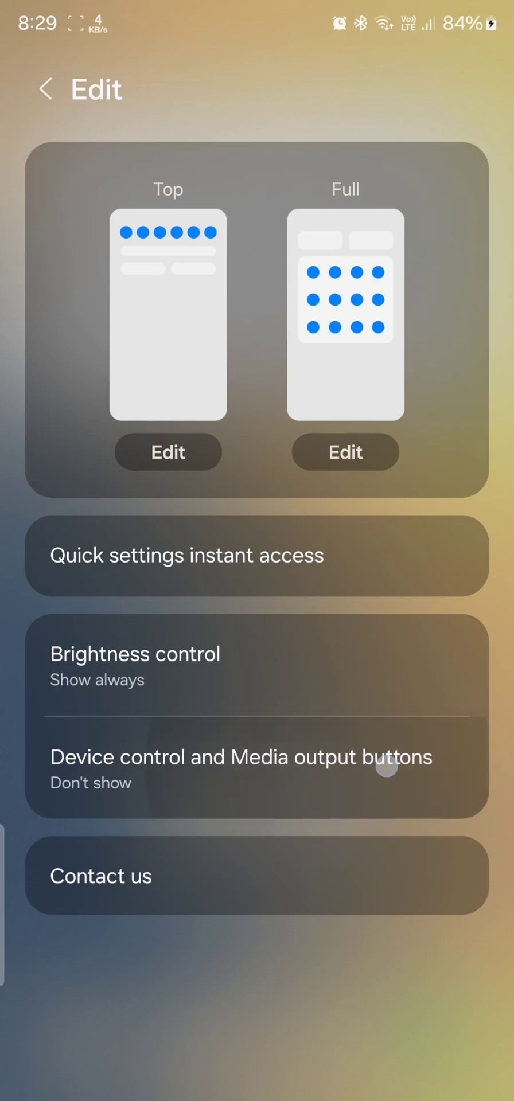
left_click(239, 768)
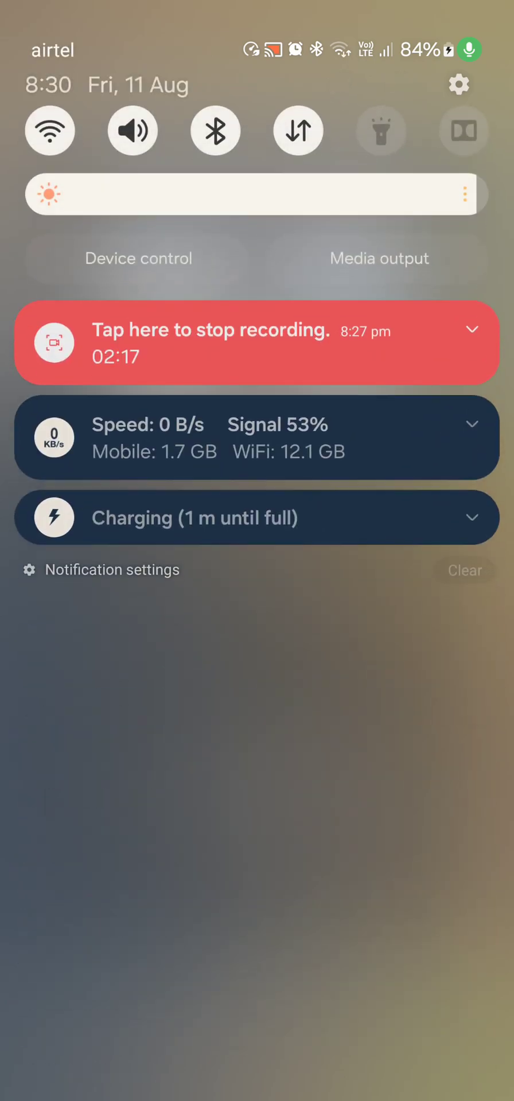
scroll("up", 3)
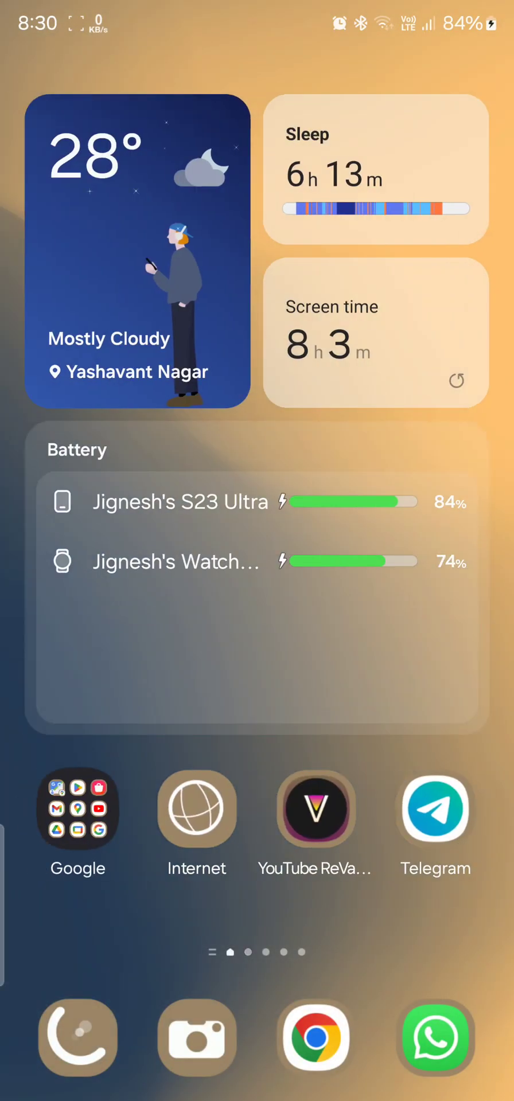
View Samsung Weather's hourly and daily forecast for Yashavant Nagar from the weather widget
left_click(139, 260)
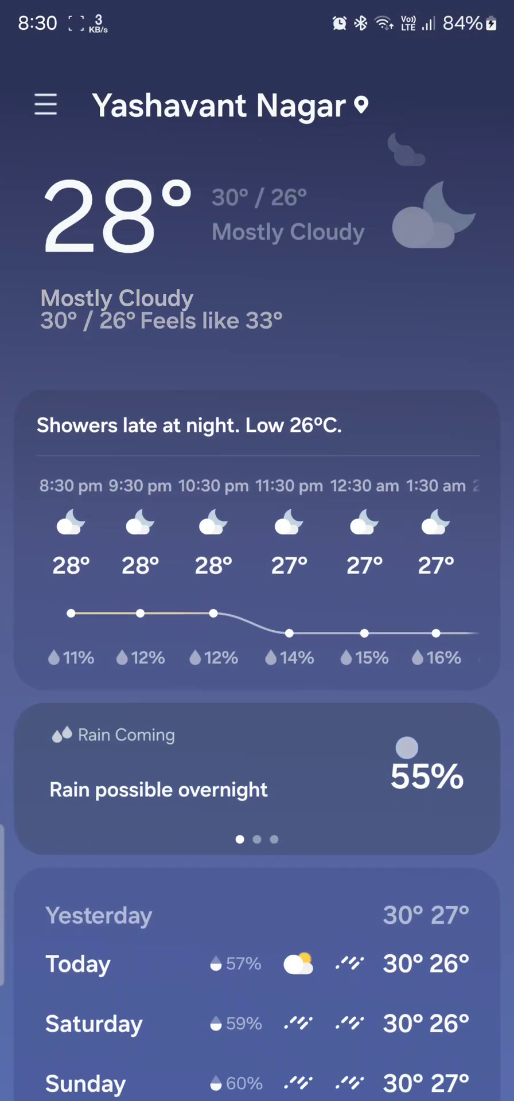
scroll("up", 3)
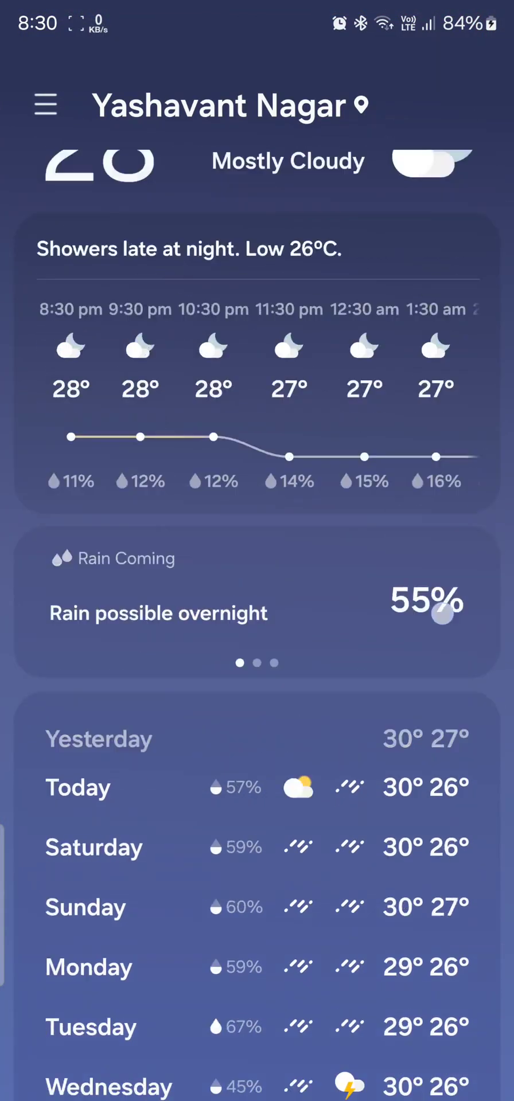
scroll("down", 3)
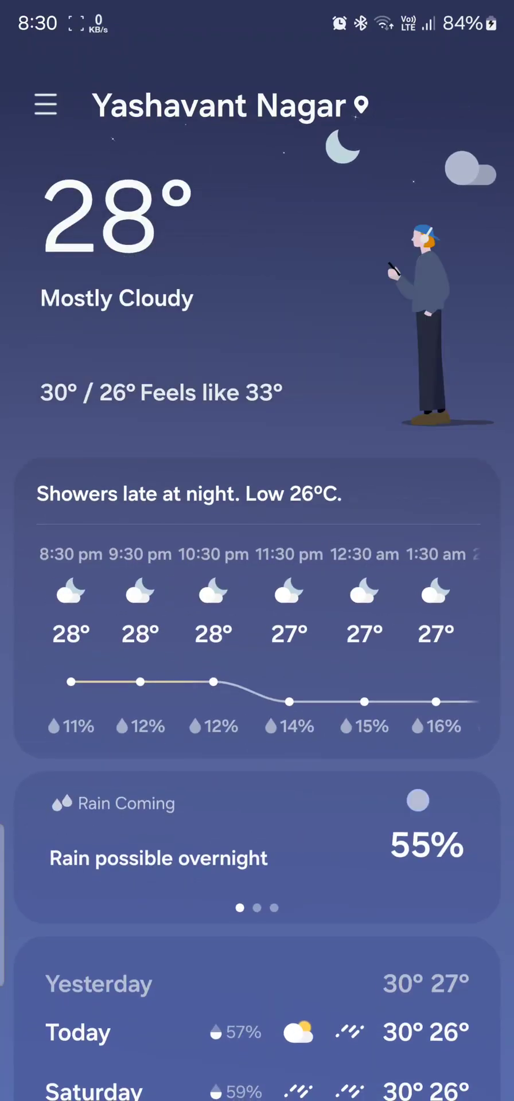
scroll("down", 3)
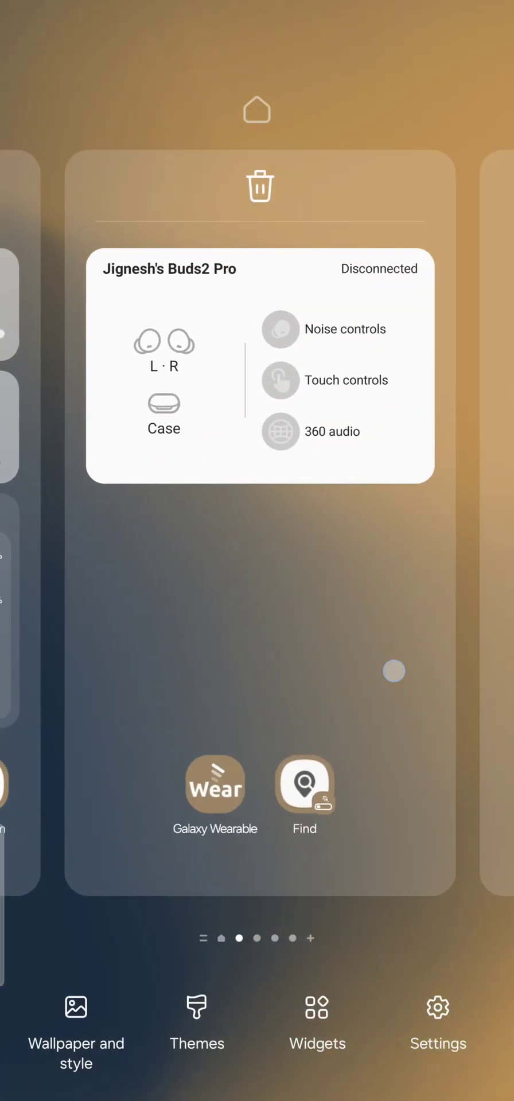
Add the Weather insights 2x2 widget (28°, 55% rain) below the Buds2 Pro widget
left_click(317, 1019)
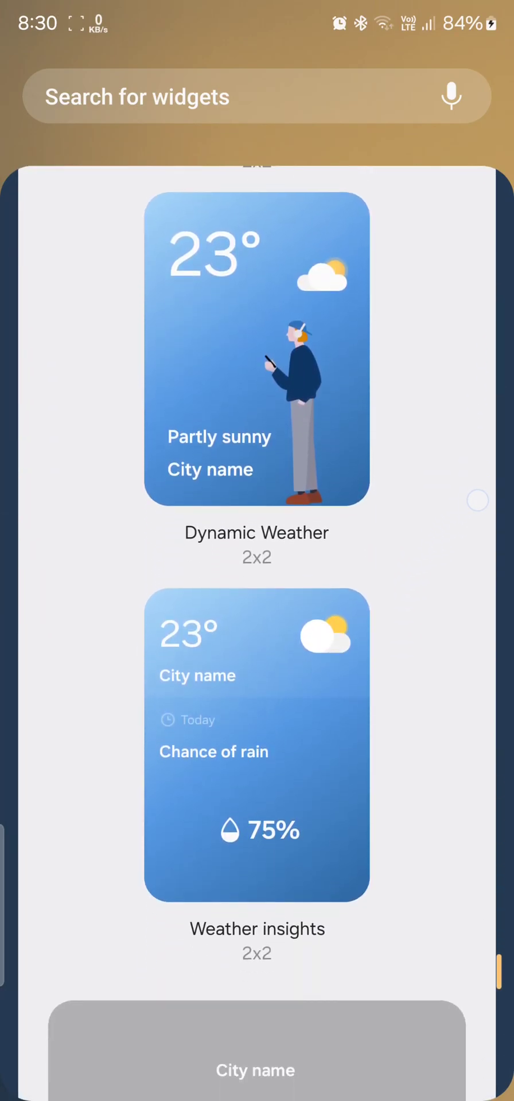
scroll("down", 3)
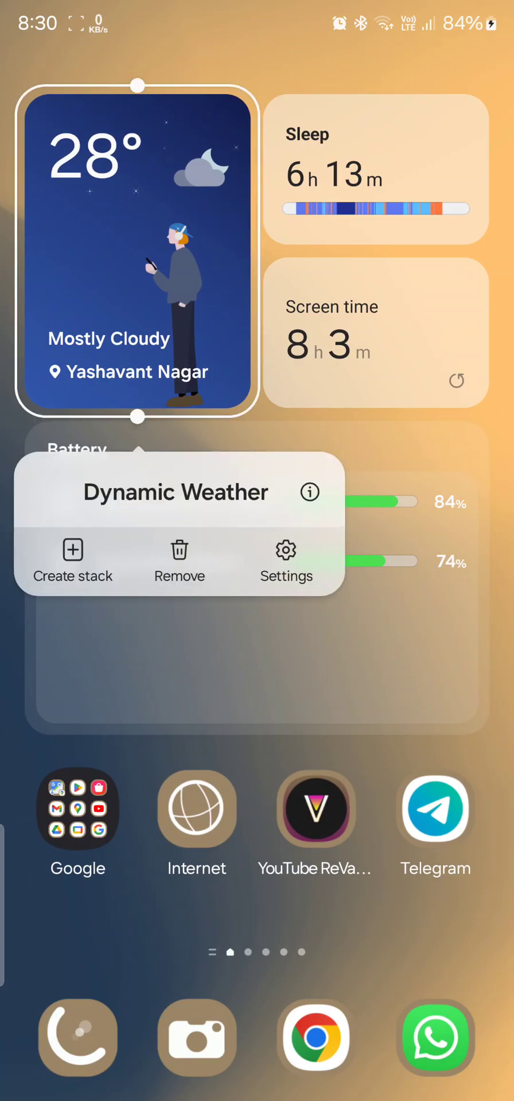
scroll("left", 3)
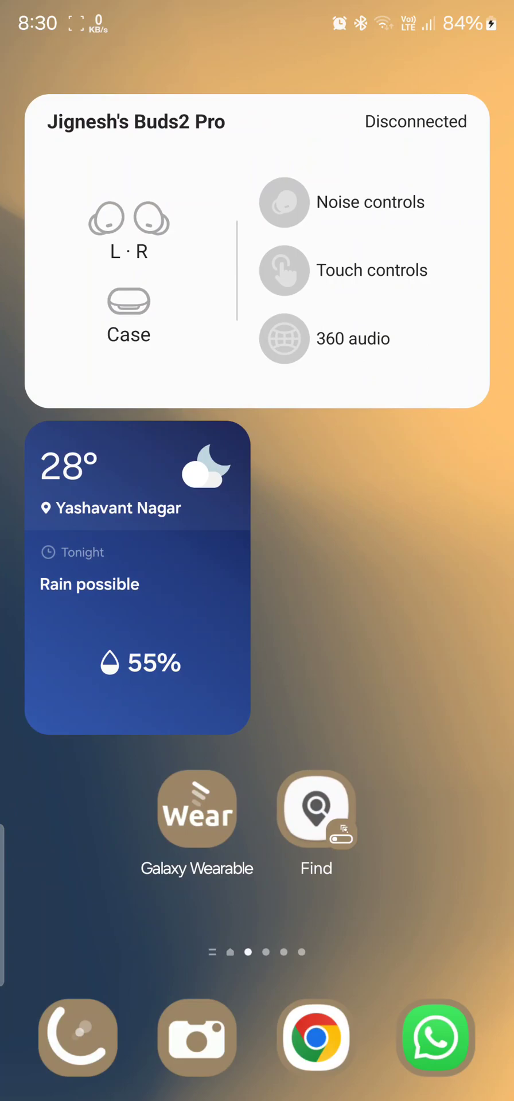